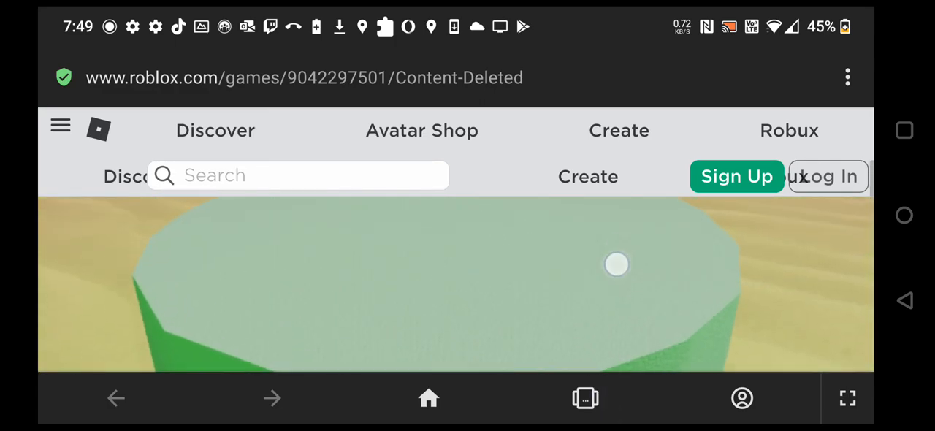
# Scroll the Content Deleted game page down to its Store section listing no passes
pyautogui.scroll(-3)
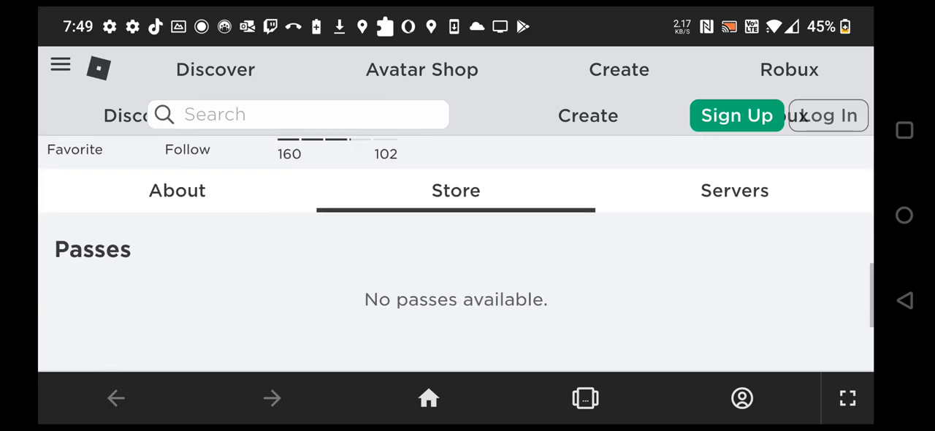
# Return to the game's About section showing its title, creator and play button
pyautogui.click(177, 190)
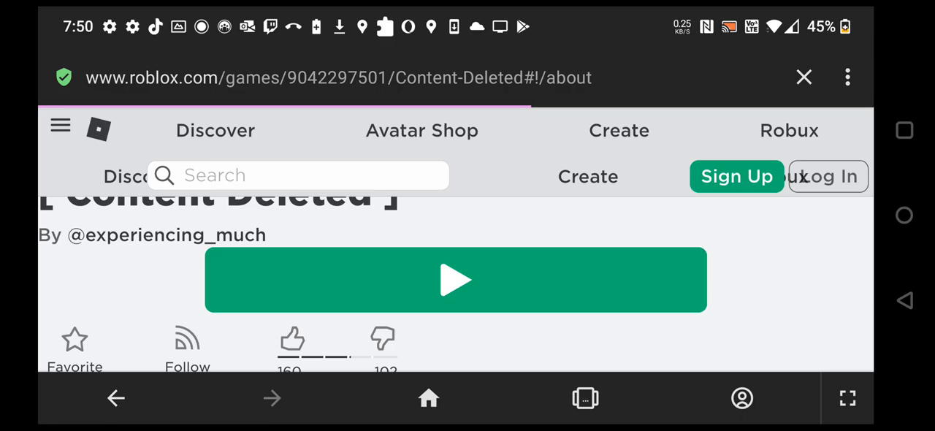
# Launch the game via Play into the Roblox app and cancel the leave-app prompt
pyautogui.click(456, 280)
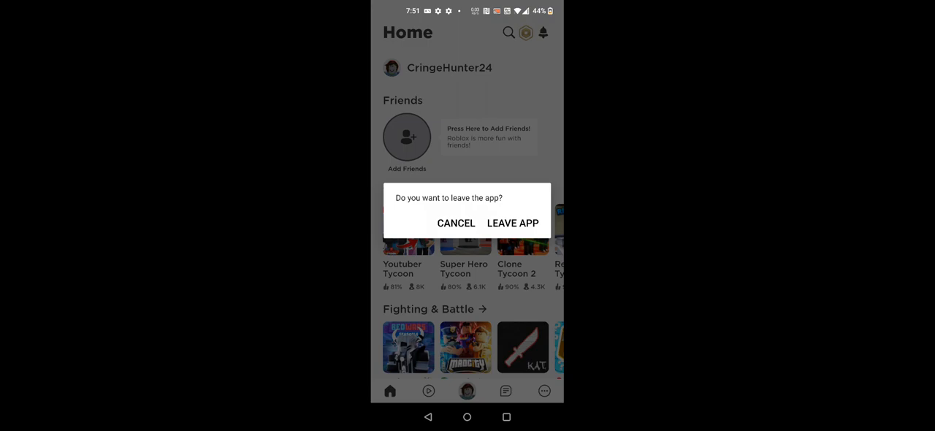
pyautogui.click(456, 222)
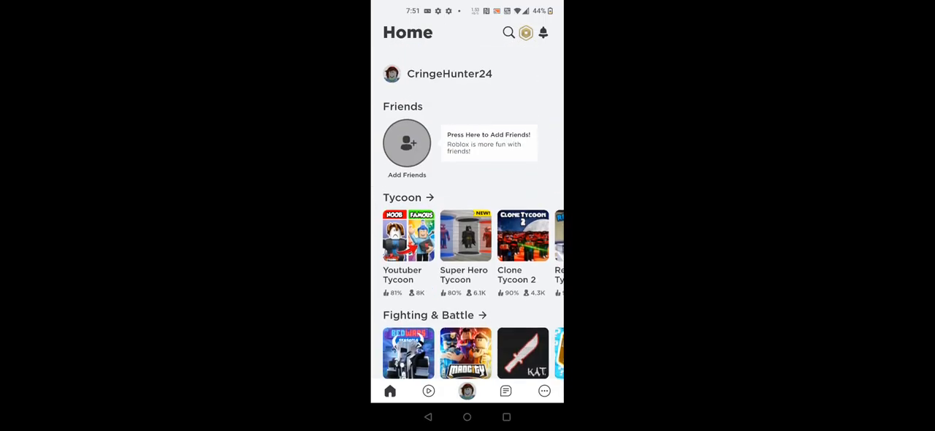